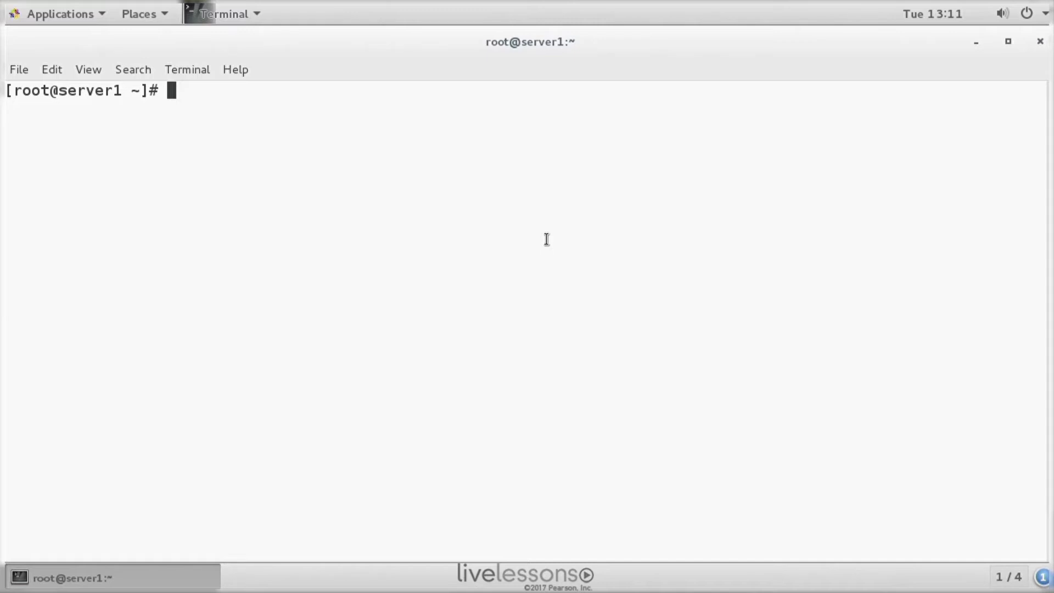
- Confirm sysstat-10.1.5-11.el7 is installed with rpm -qa | grep, then queue rpm -ql sysstat
text(rpm)
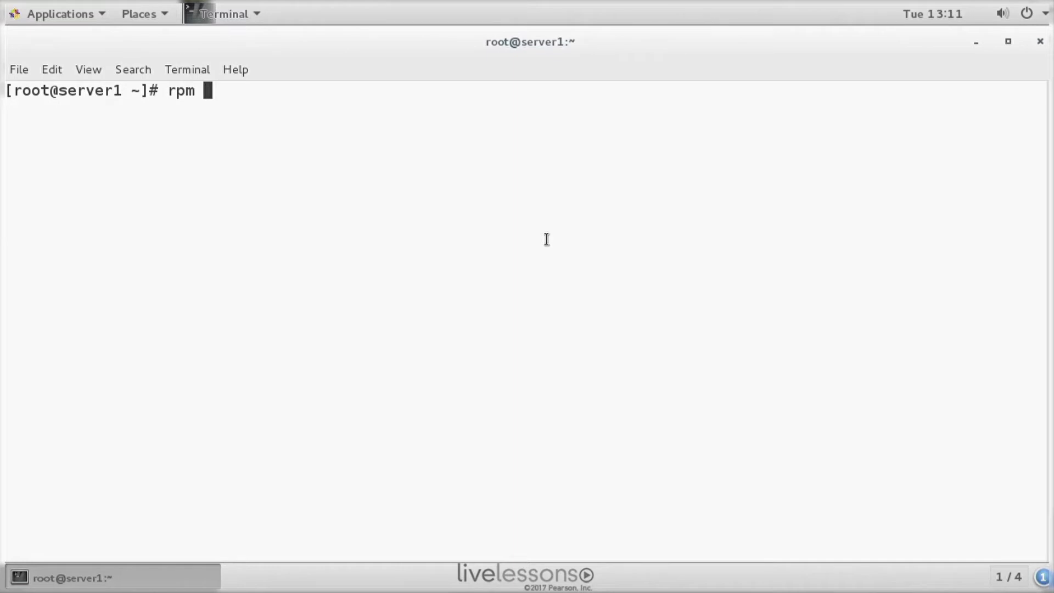
text(-qa | grep sysstat)
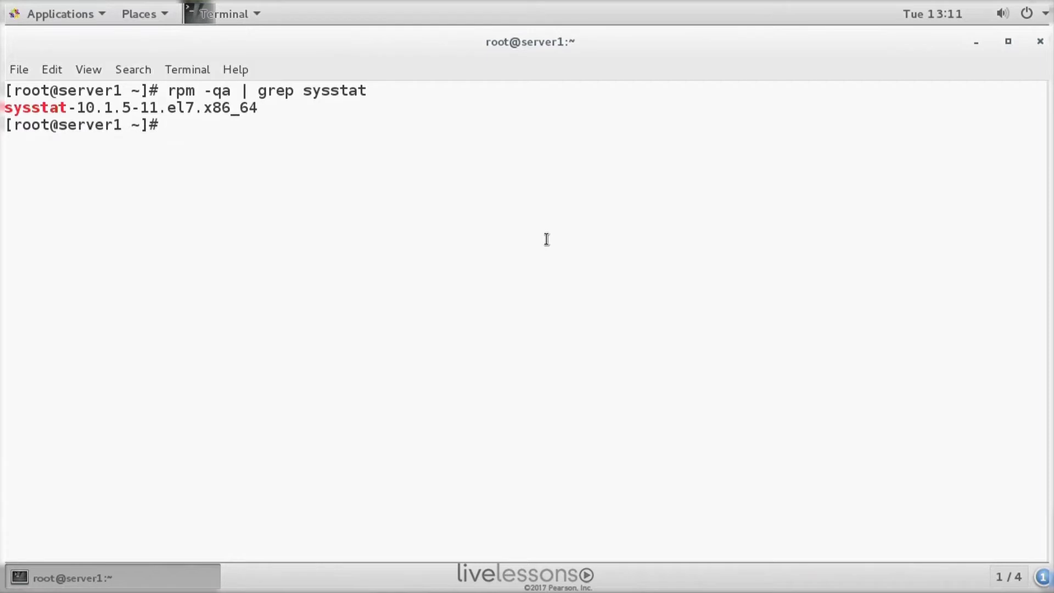
text(rpm -ql)
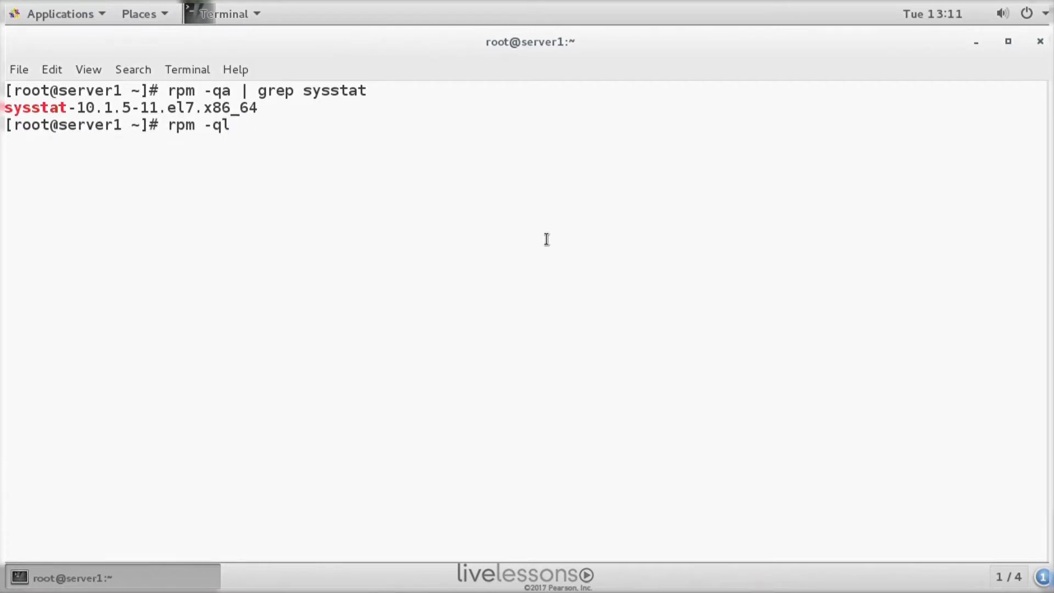
text(sysstat)
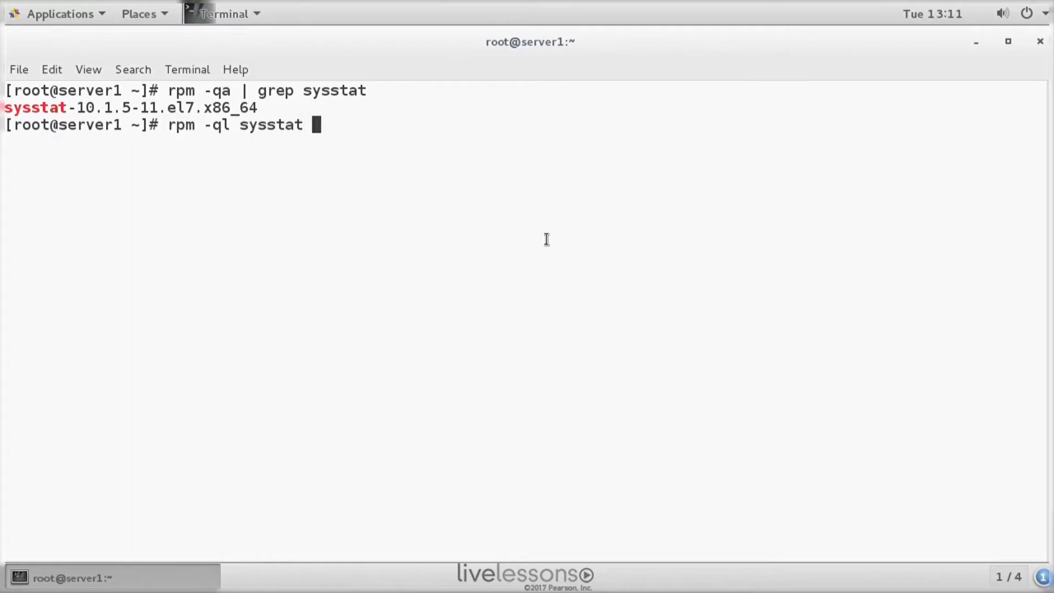
- List sysstat's installed files, highlight /usr/bin/iostat, page to /var/log/sa and quit to a clean prompt
key(Return)
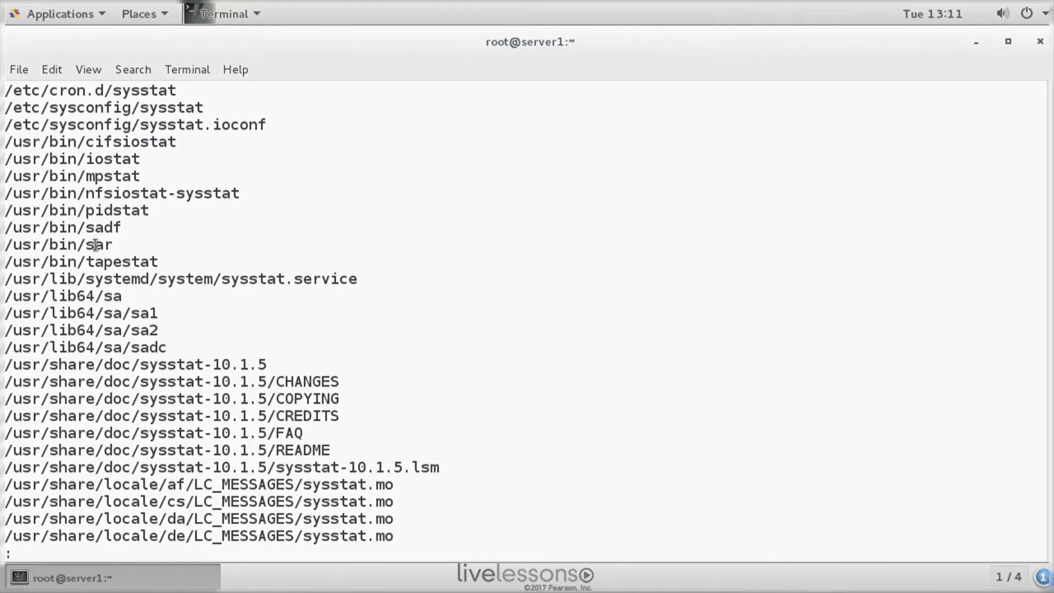
double_click(115, 158)
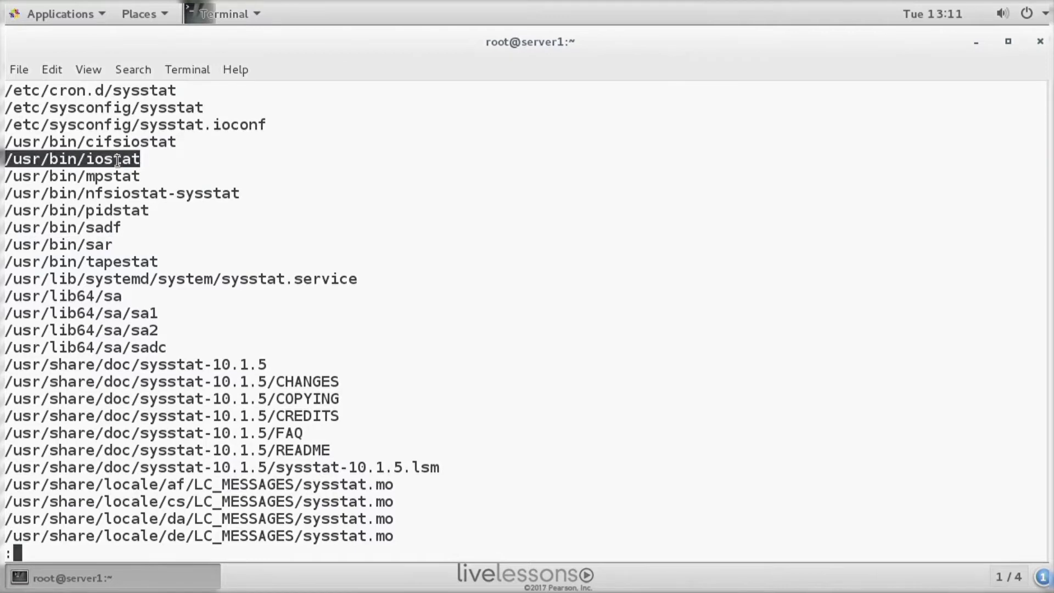
mouse_move(144, 314)
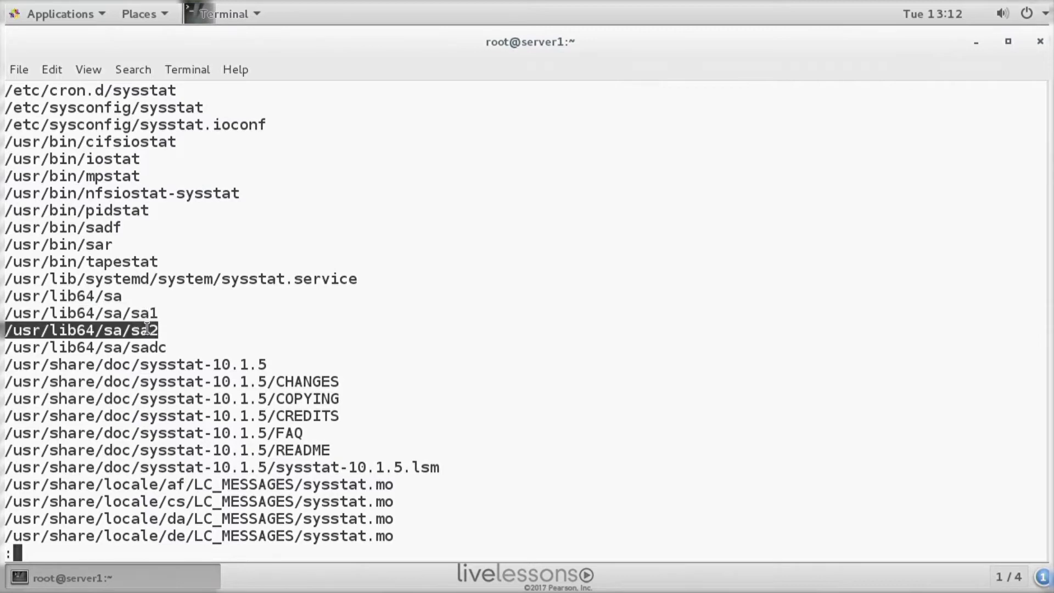
mouse_move(322, 297)
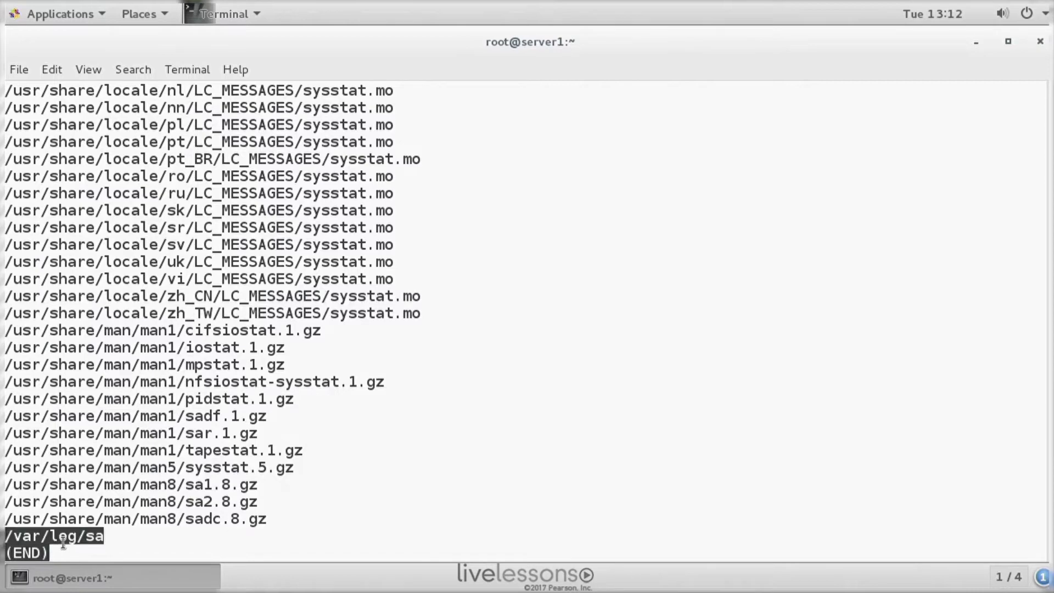
key(q)
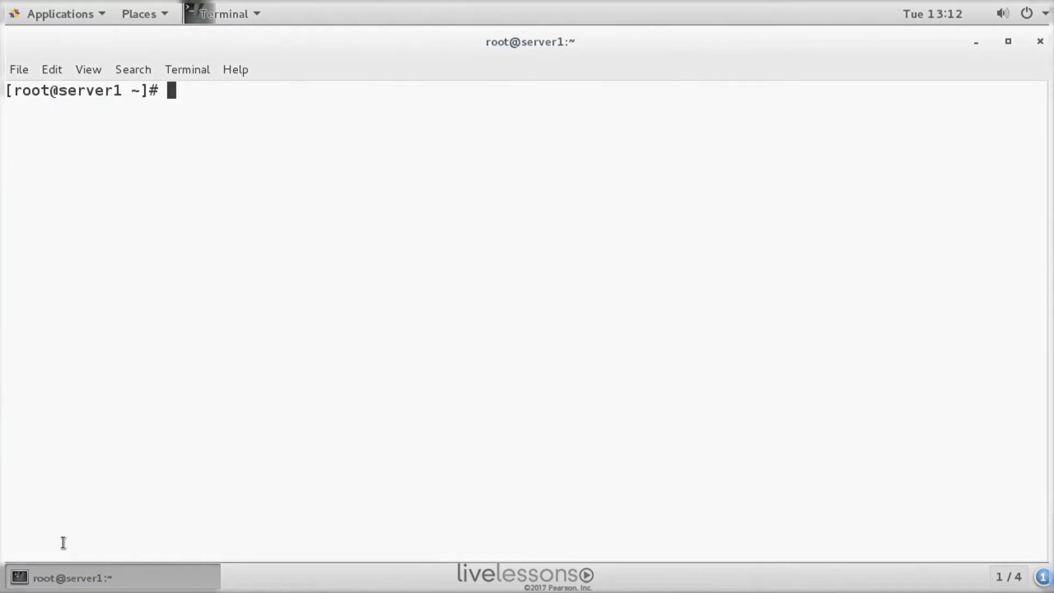
- Move to /etc/cron.d, list 0hourly, raid-check and sysstat, and begin the vim sysstat command
text(cd /etc/)
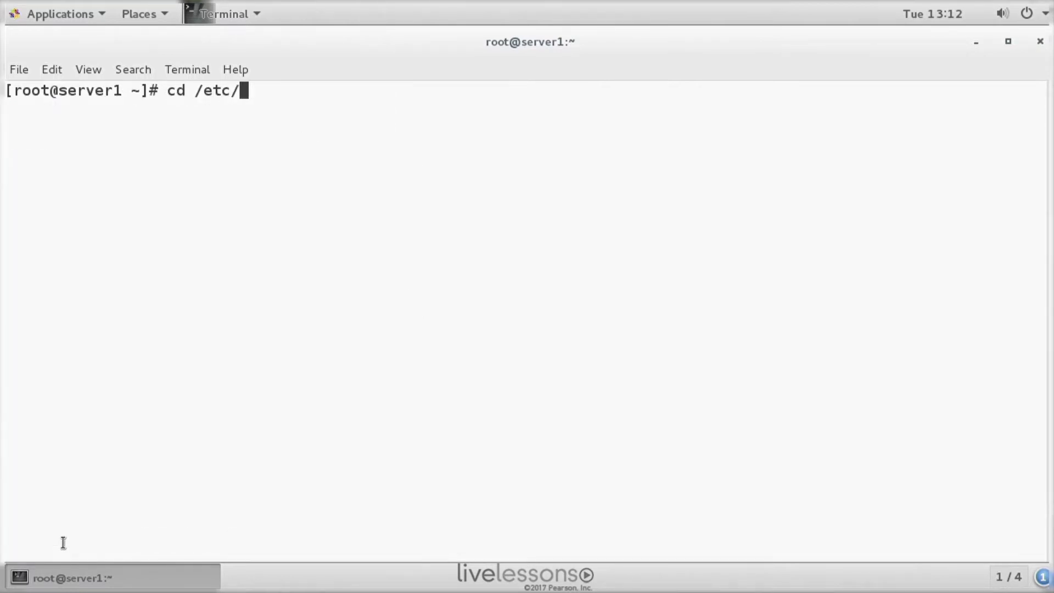
text(cron.d)
text(ls)
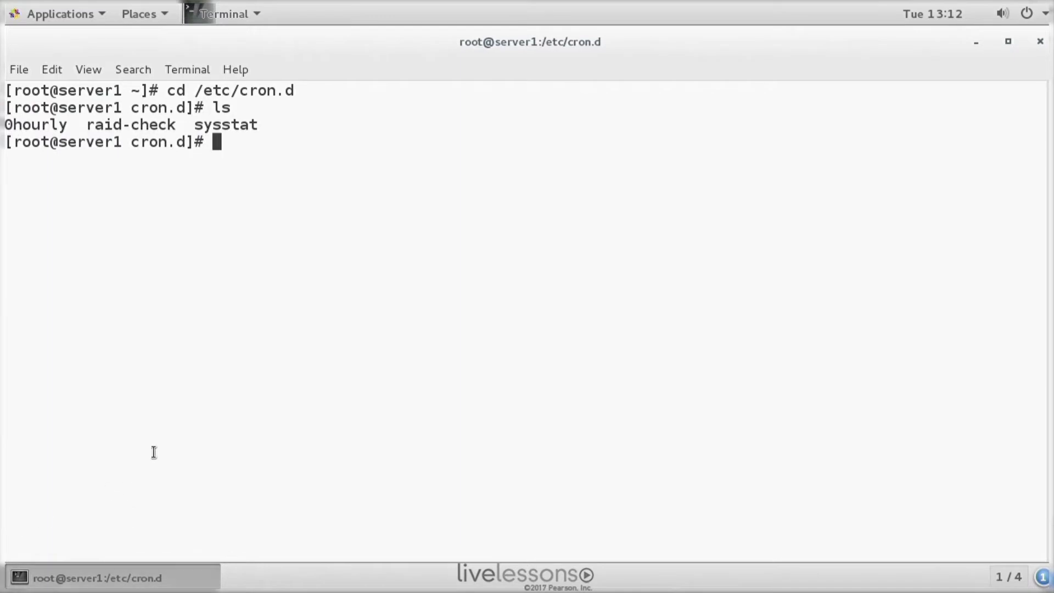
text(vim sy)
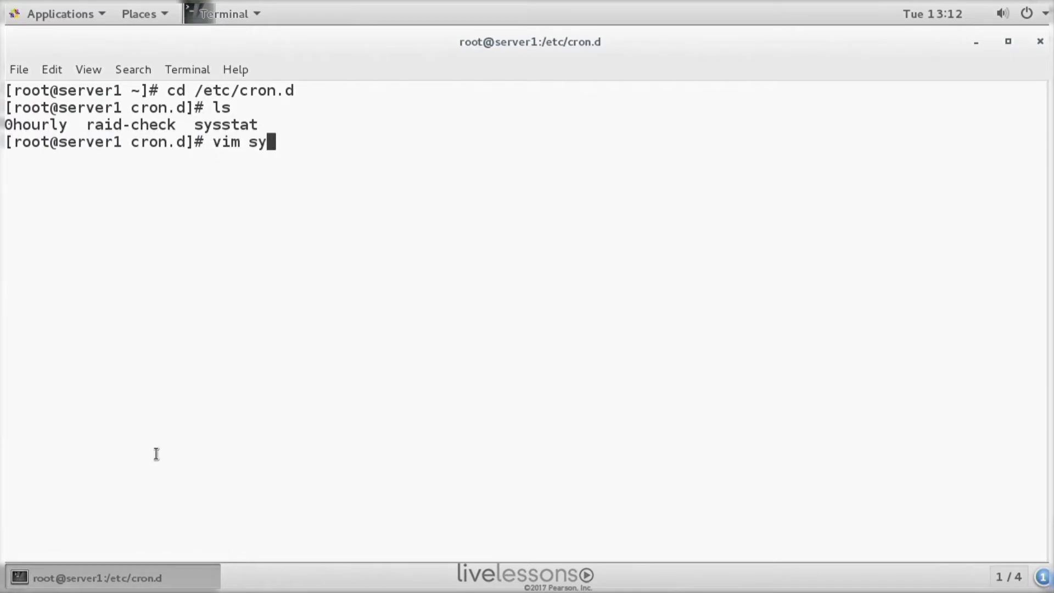
- Edit the sysstat cron file so the sa1 collector runs every */2 minutes instead of */10, then save and quit
key(Return)
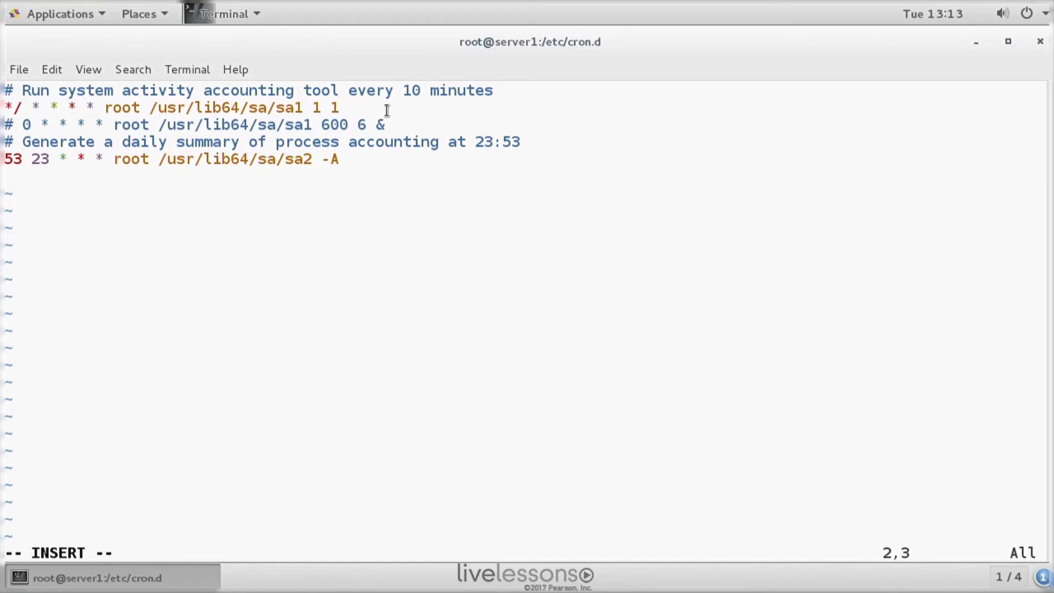
text(2)
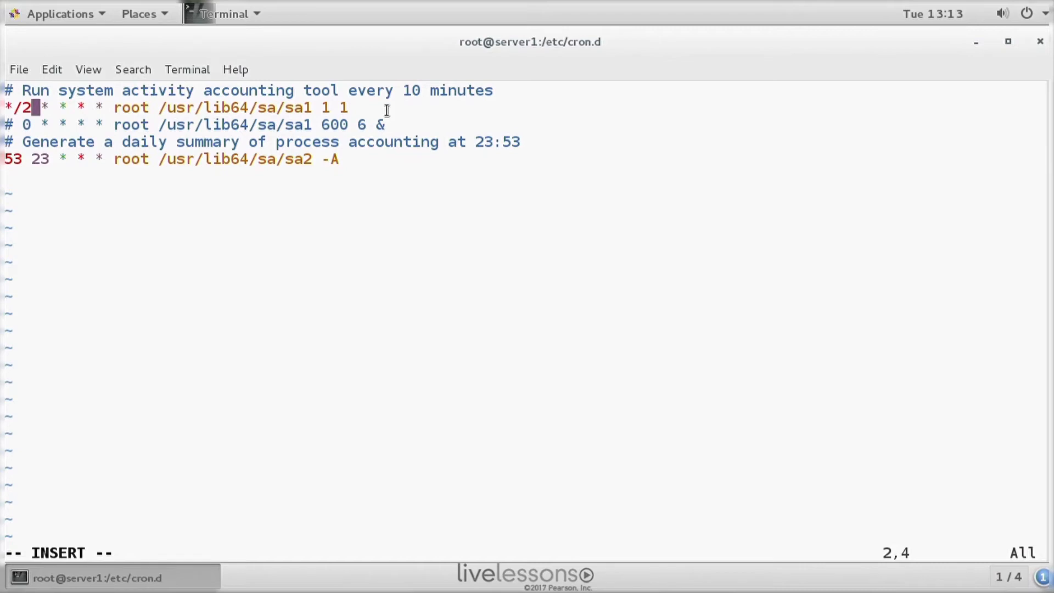
key(Escape)
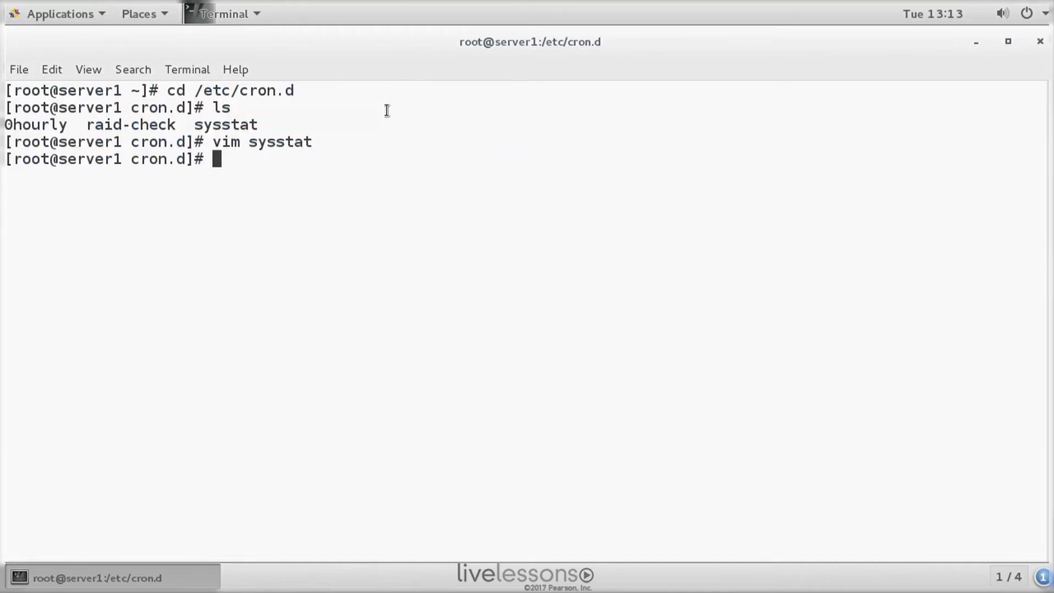
- List /var/log/sa showing daily files sa29, sa30 and sa31 with sizes, then move to /etc/sysconfig and list it
text(cd /va)
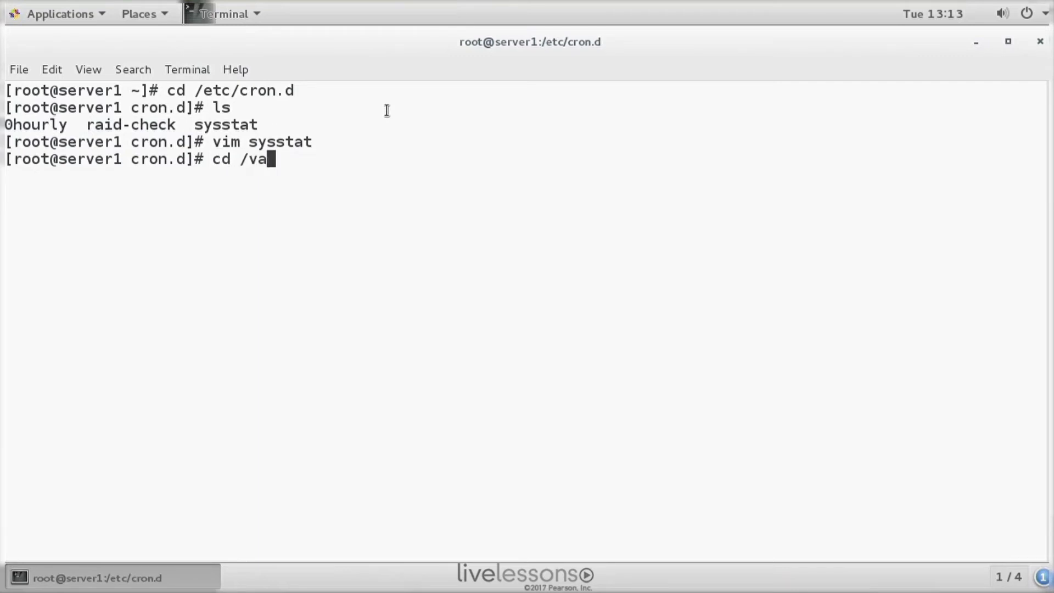
text(r/log/sa)
text(ls -l)
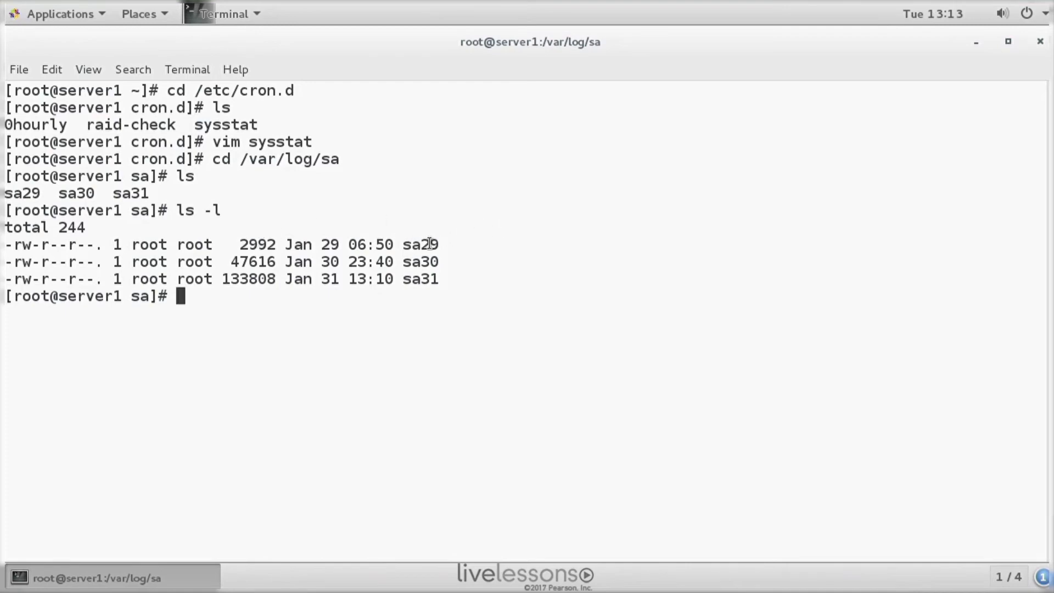
double_click(419, 244)
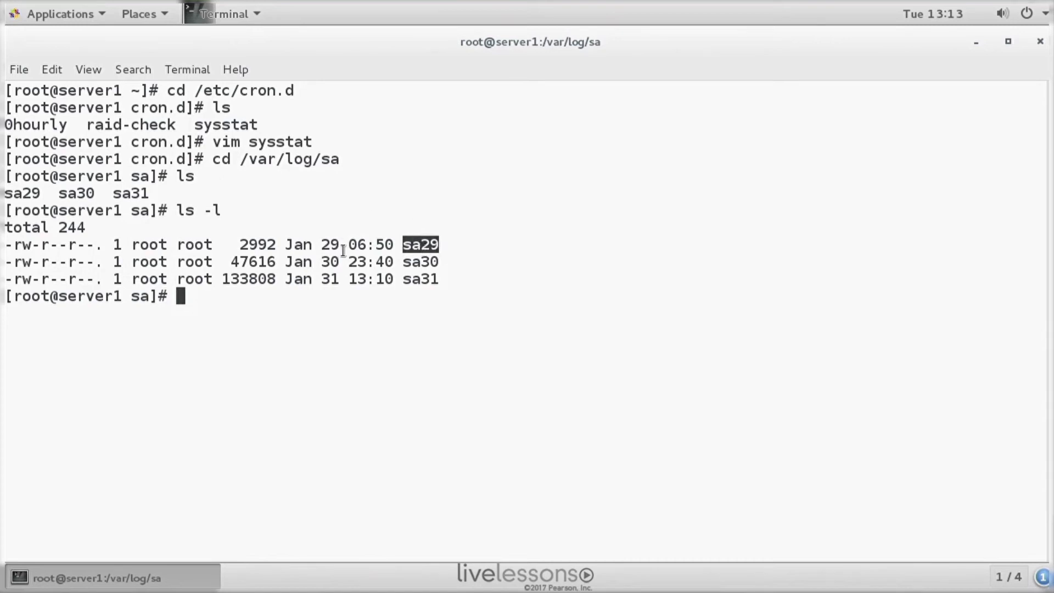
mouse_move(332, 245)
text(cd /etc/sysconfig/)
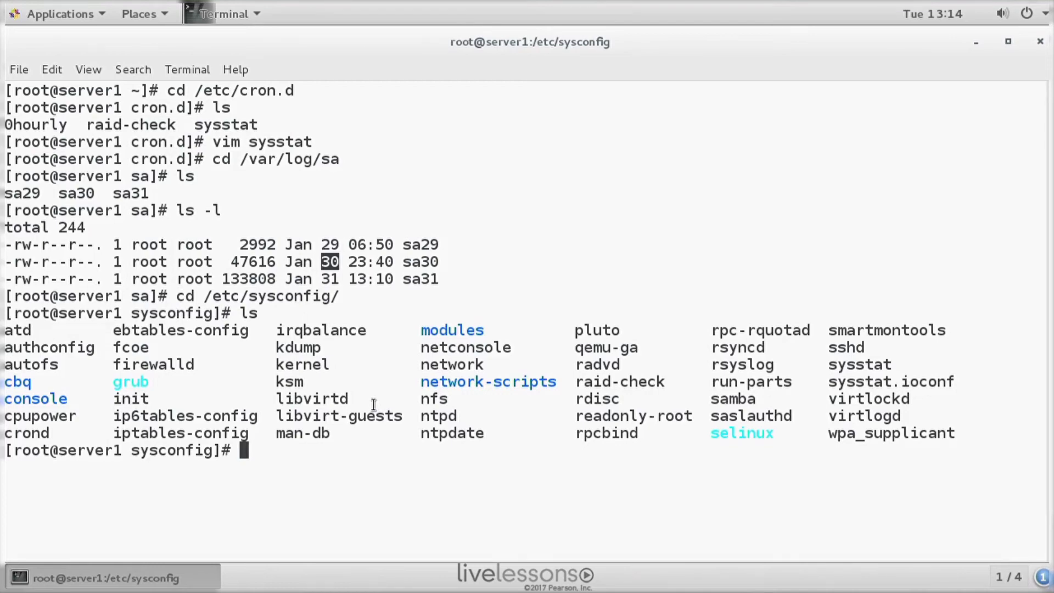
- View /etc/sysconfig/sysstat in vim showing HISTORY=28, COMPRESSAFTER=31, SADC_OPTIONS and bzip2 ZIP
text(vim)
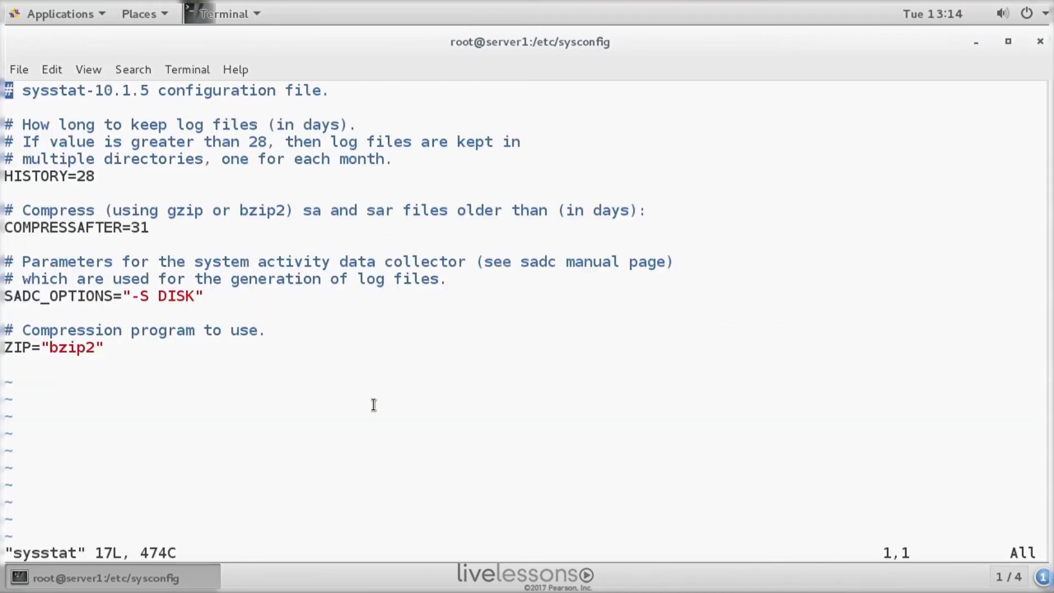
mouse_move(60, 167)
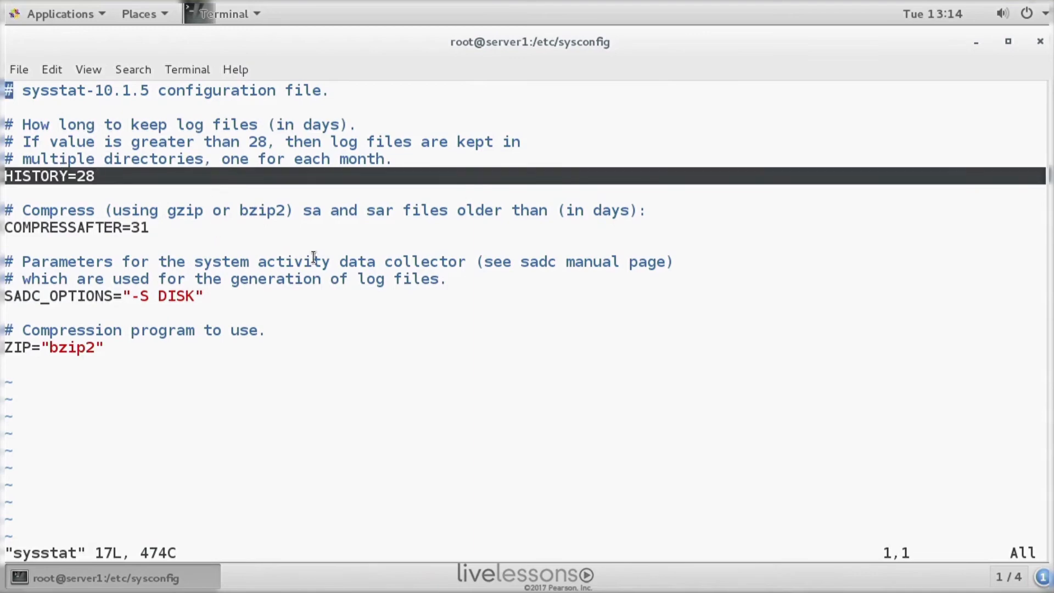
mouse_move(424, 279)
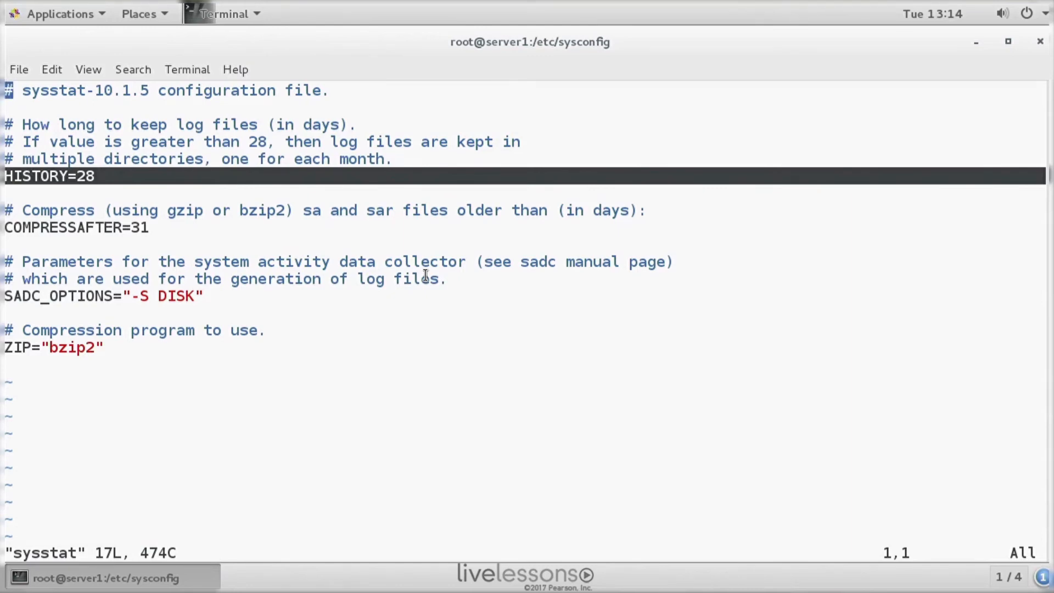
key(Down)
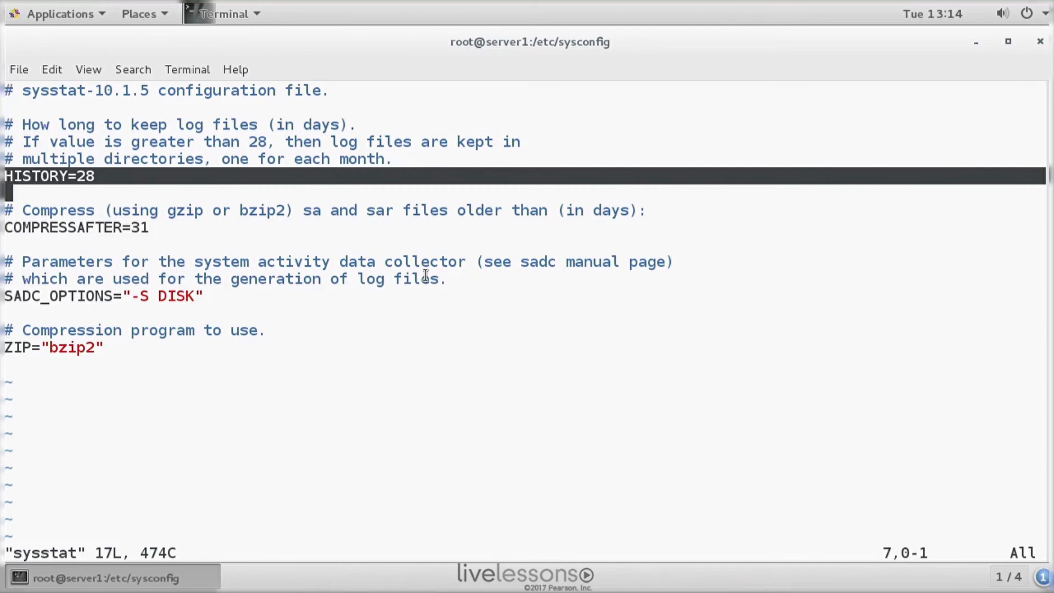